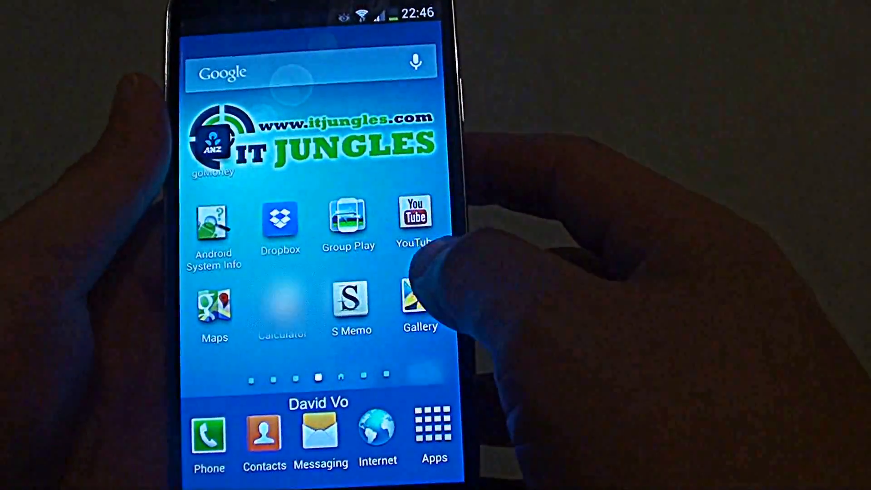
Step: Open Gallery from the home screen and scroll through albums such as Cover Photos
click(413, 305)
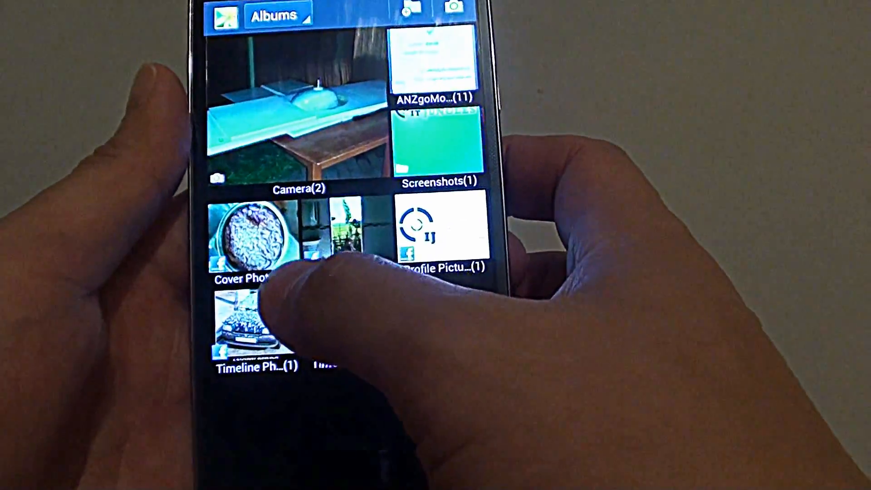
scroll(down, 3)
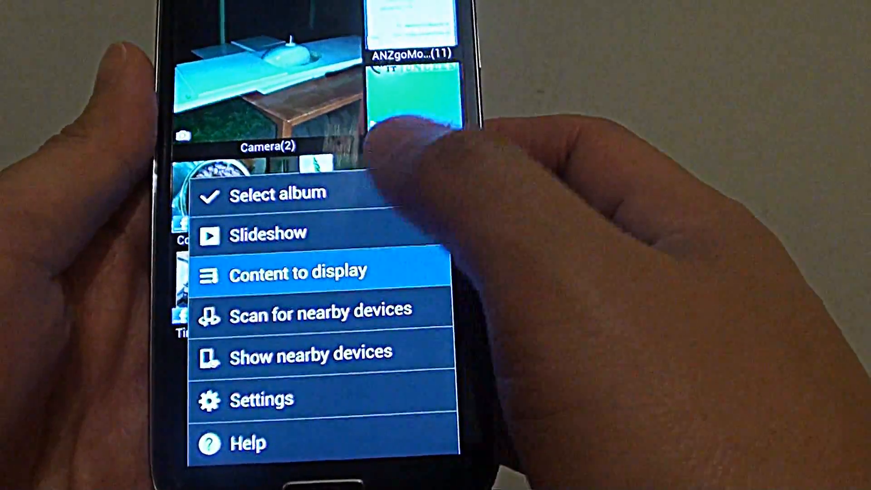
Step: Set Gallery's content to display to Content in Device only
click(297, 271)
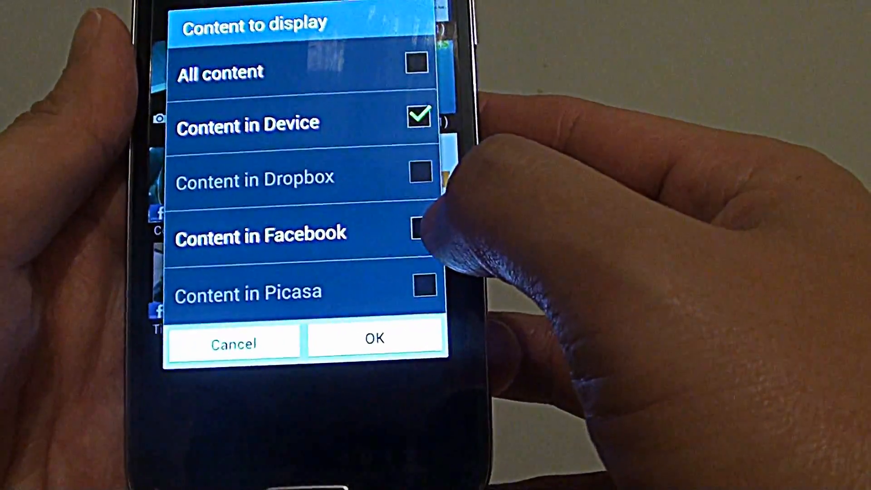
click(374, 338)
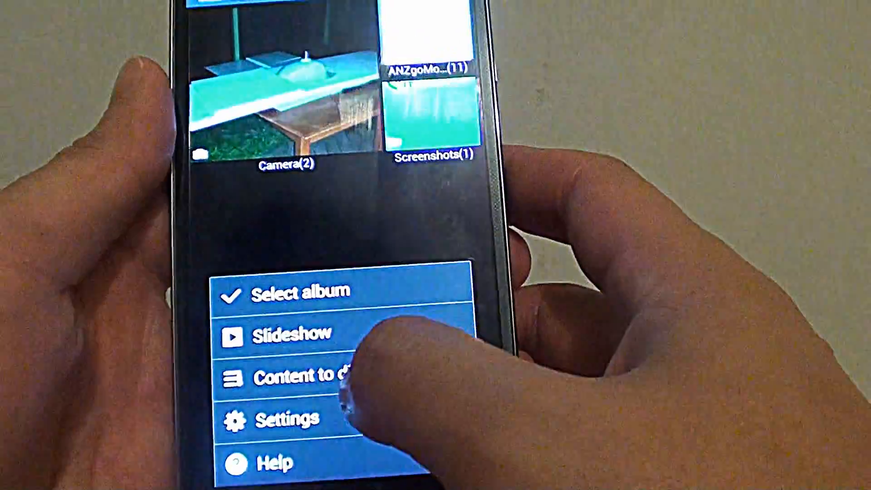
Step: Re-enable All content and Content in Facebook under Gallery's content to display
click(288, 417)
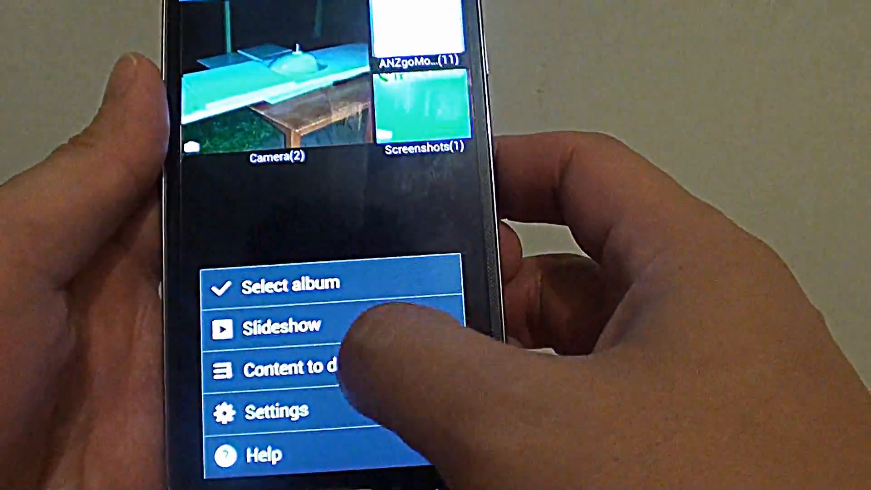
click(289, 368)
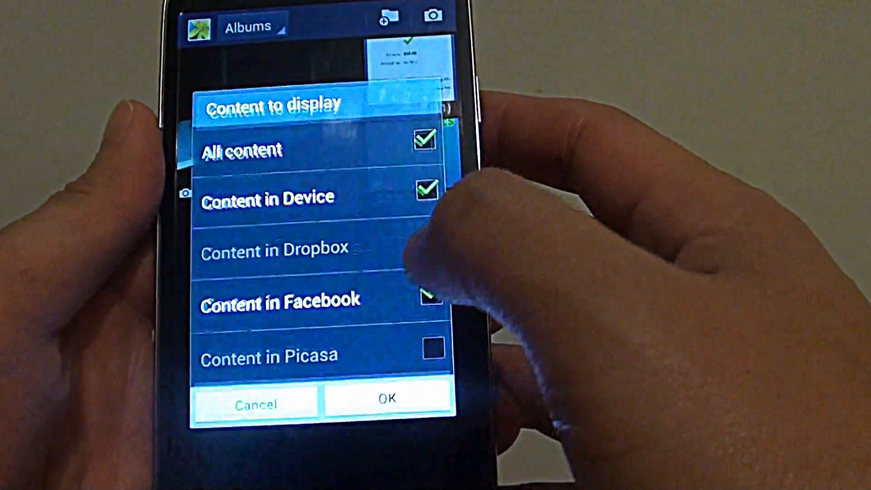
click(387, 400)
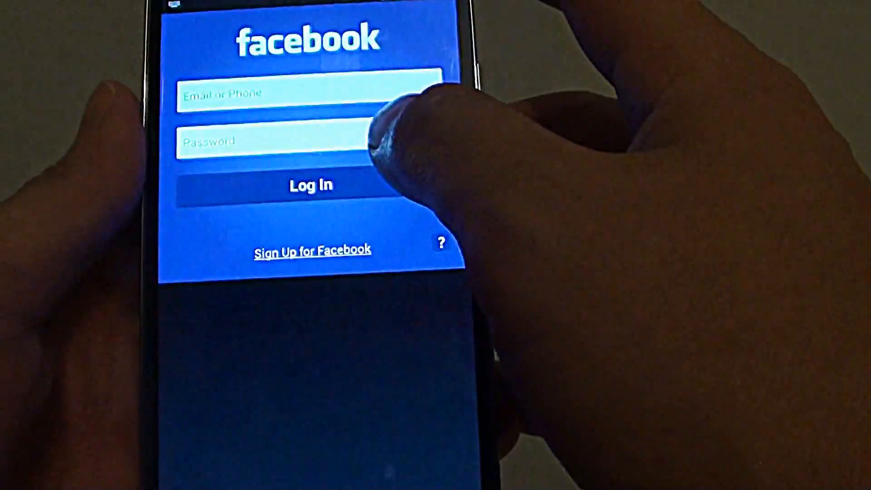
Step: Log in to Facebook and choose Don't sync for friends' Contacts information
click(311, 93)
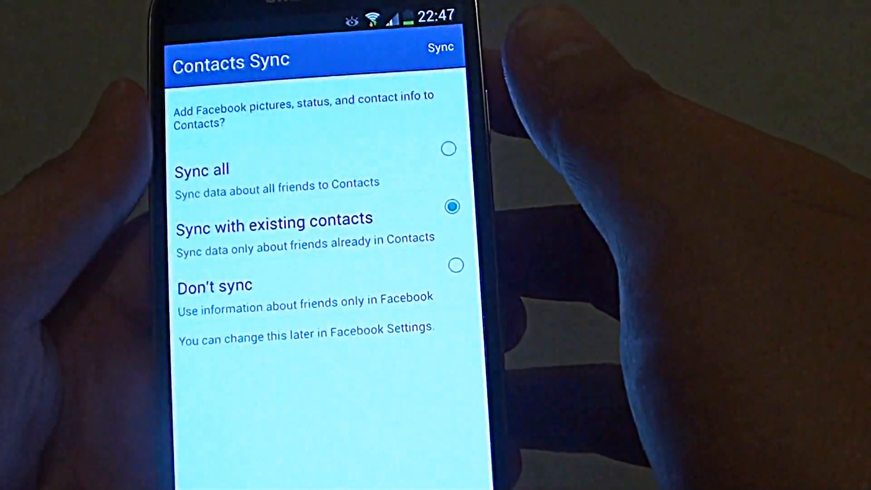
click(456, 280)
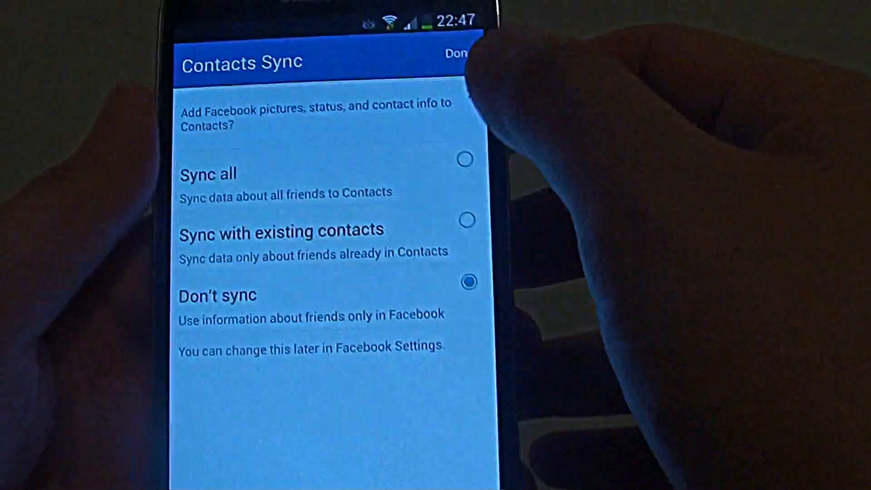
click(454, 53)
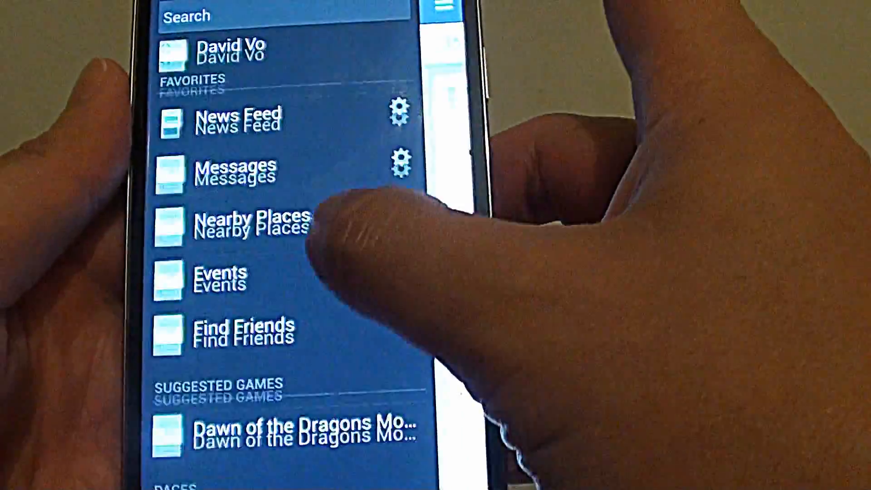
Step: Scroll the Facebook side menu down to reach and open Photos
scroll(down, 3)
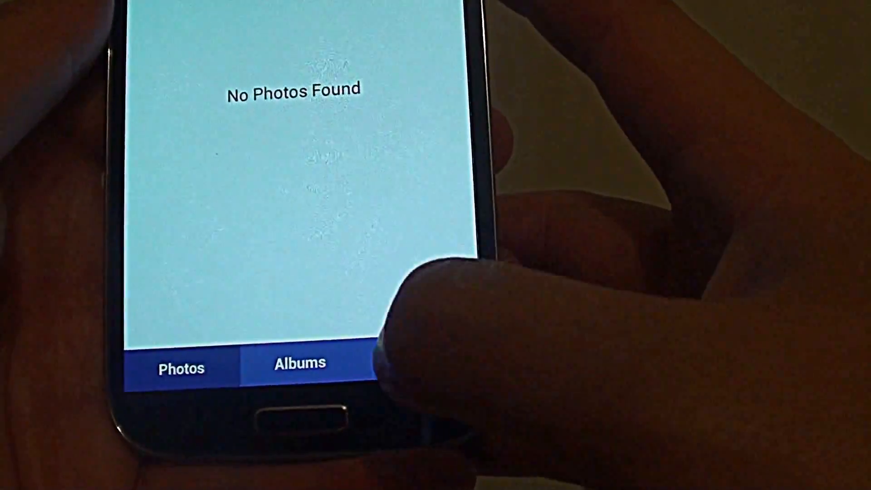
Step: Switch to the Albums tab, open a photo and delete it
click(421, 366)
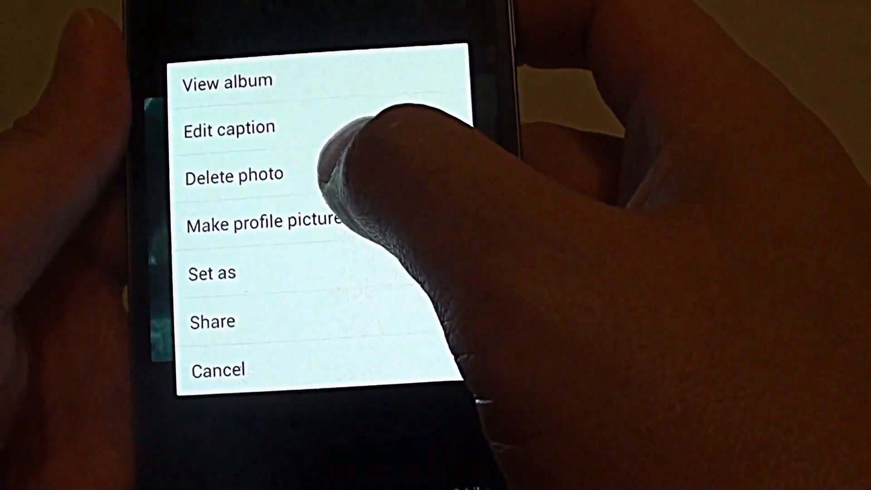
click(235, 173)
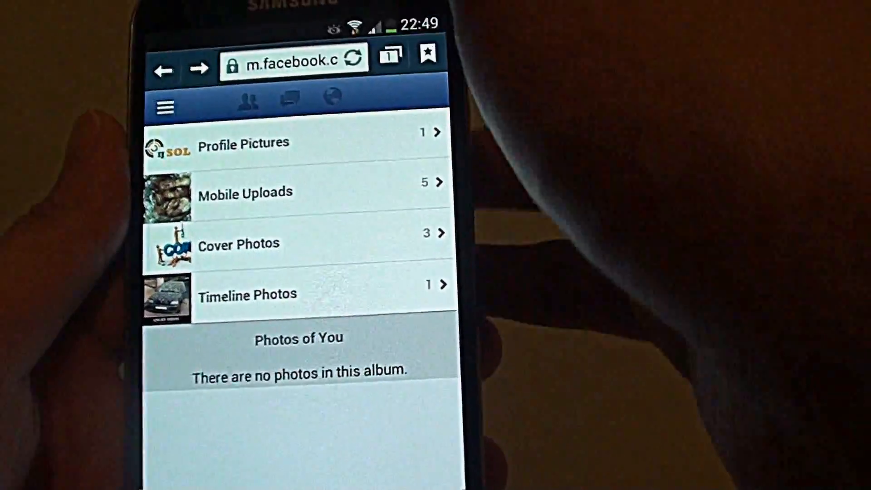
Step: Open the Cover Photos album on m.facebook.com and scroll through its two thumbnails
click(163, 106)
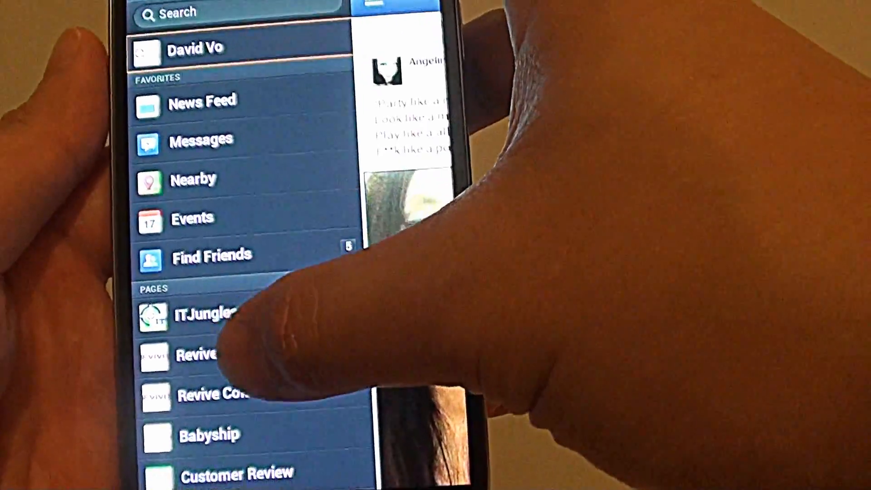
scroll(down, 3)
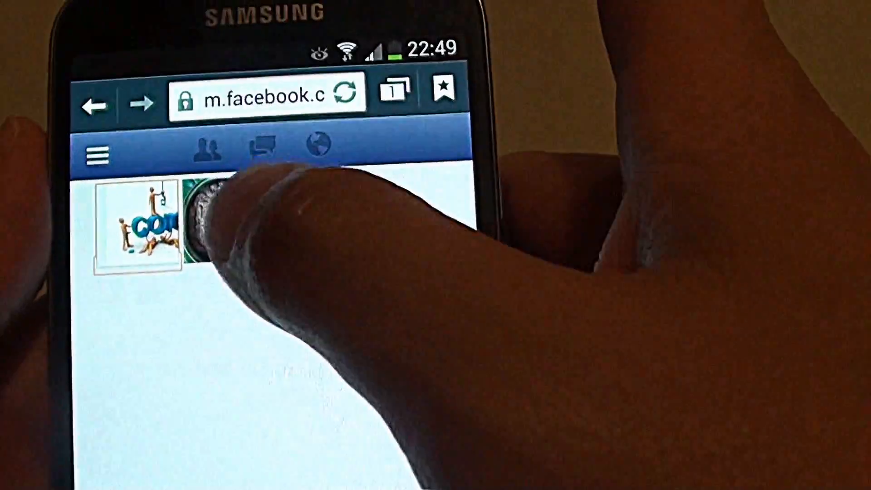
Step: Open the round food cover photo, choose Delete Photo and confirm the deletion
click(205, 222)
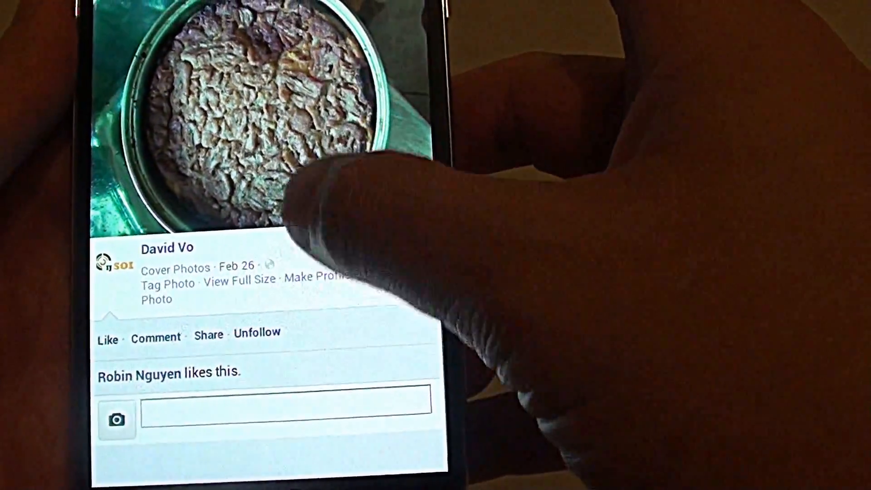
scroll(down, 3)
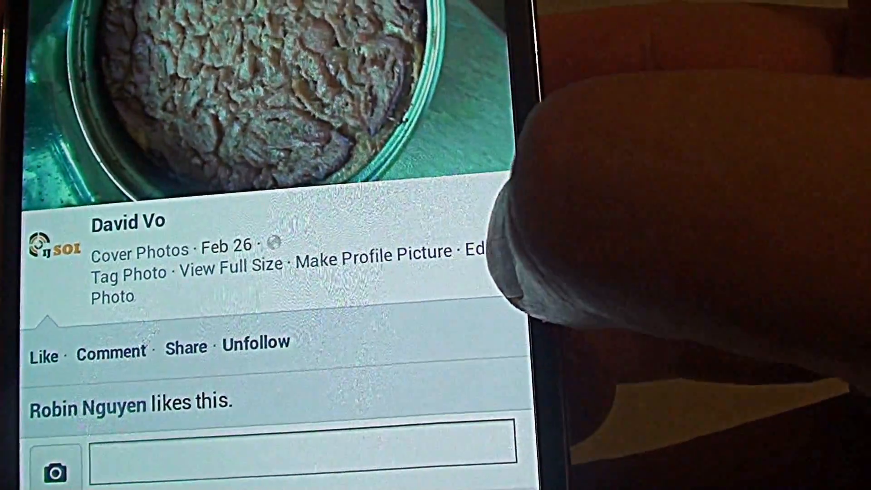
click(469, 261)
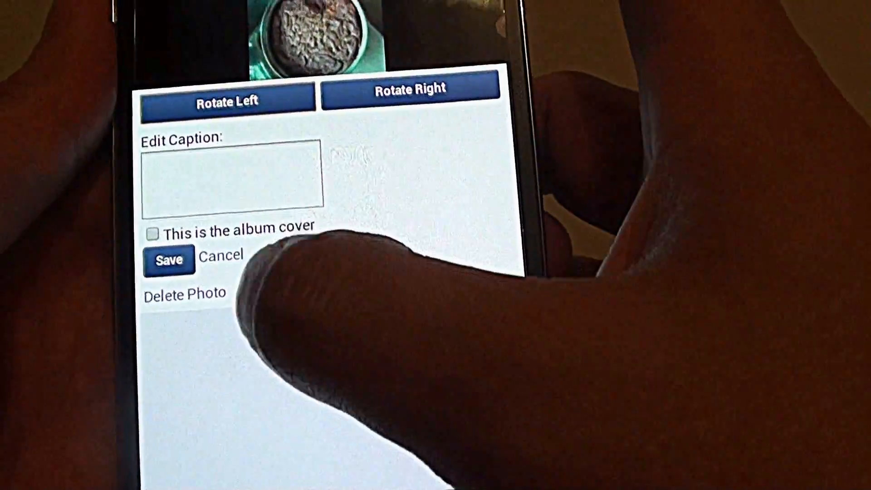
click(184, 292)
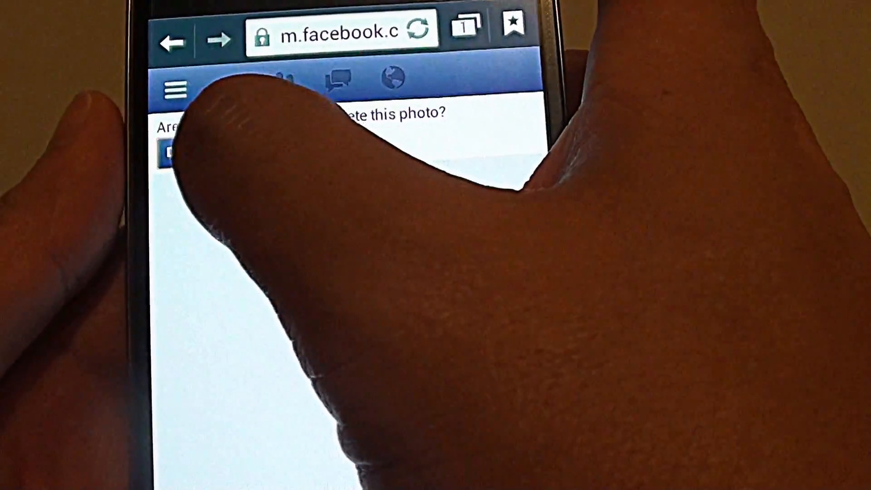
click(172, 153)
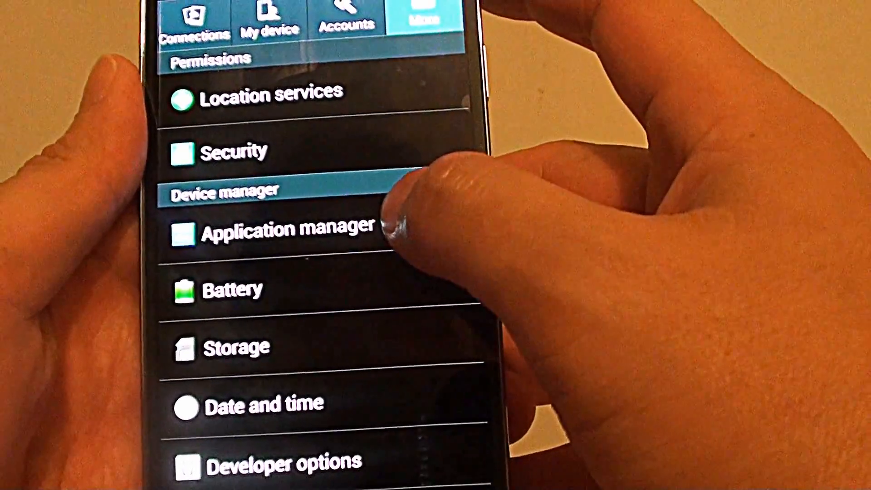
Step: In Application manager's ALL list, open the Facebook app and clear its data
click(287, 231)
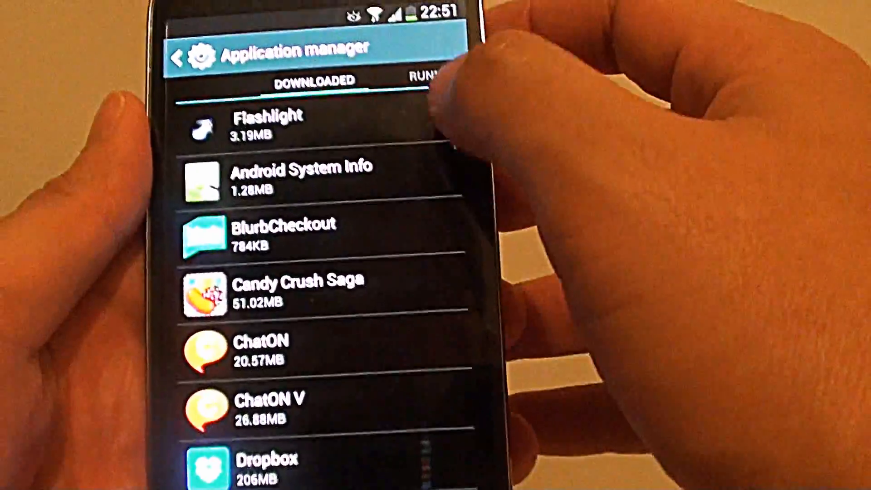
click(425, 77)
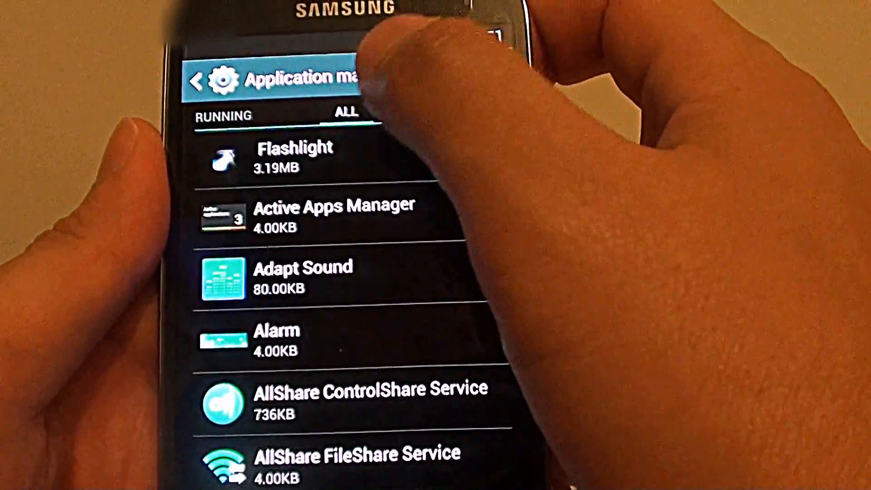
scroll(down, 3)
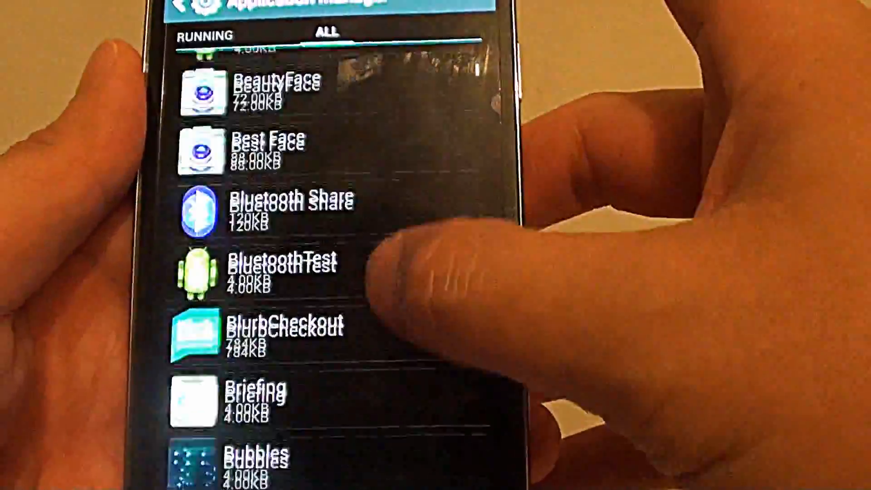
scroll(down, 3)
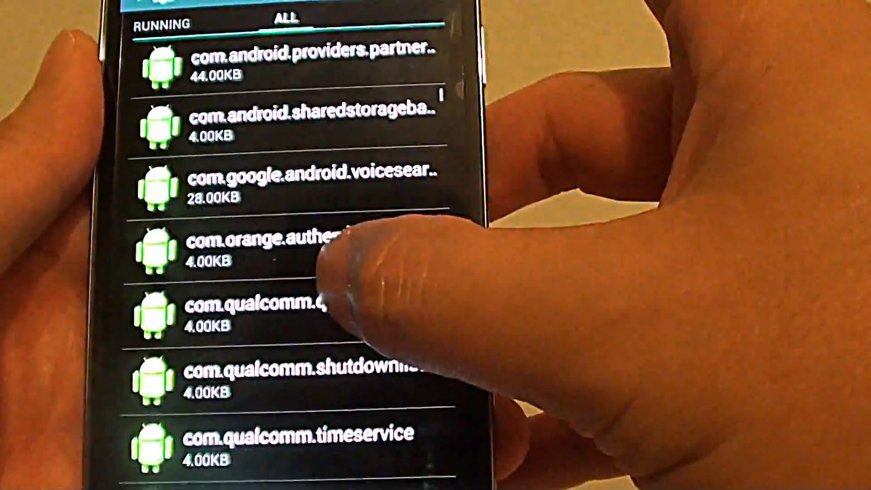
scroll(down, 3)
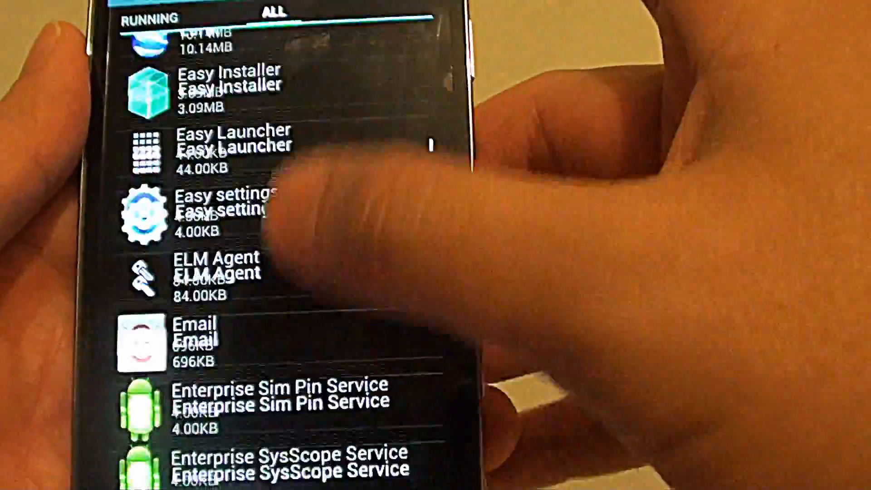
scroll(down, 3)
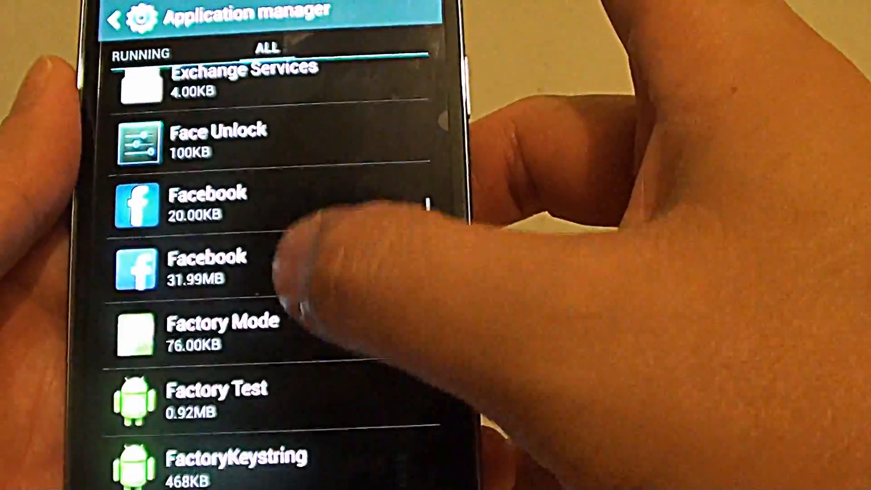
click(194, 269)
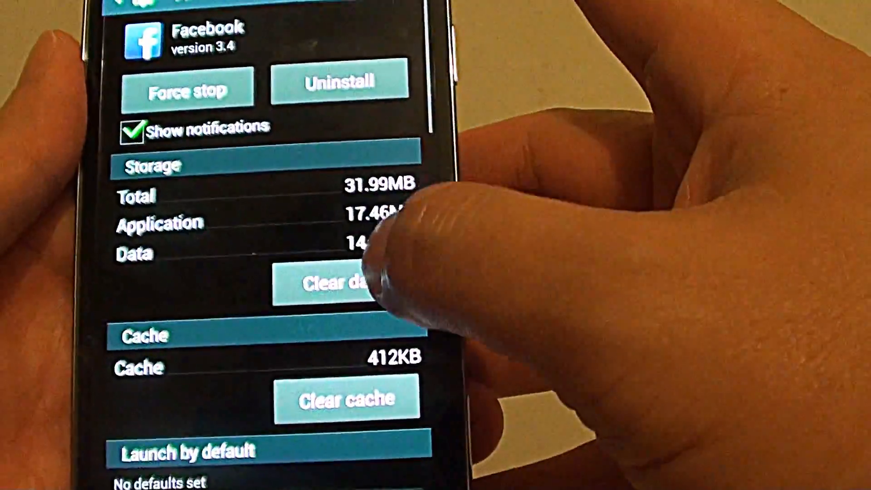
click(361, 286)
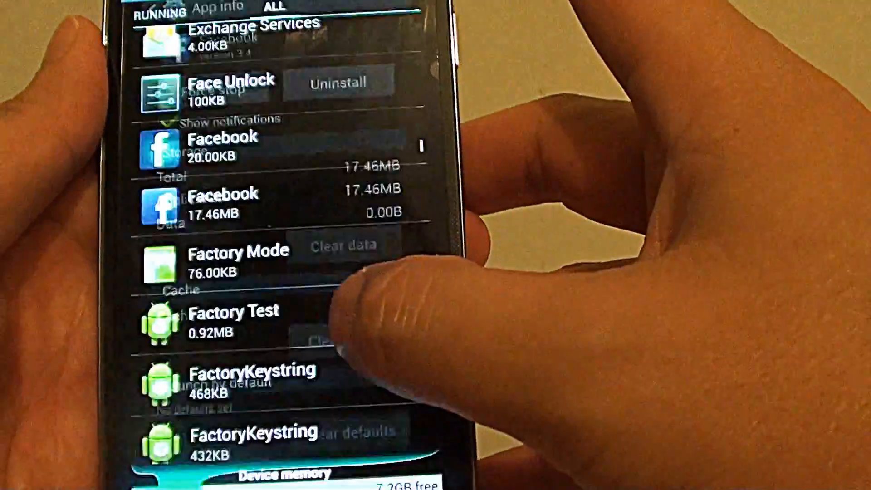
Step: Open Gallery in the ALL list, clear its data, confirm with OK, and clear its cache
scroll(down, 3)
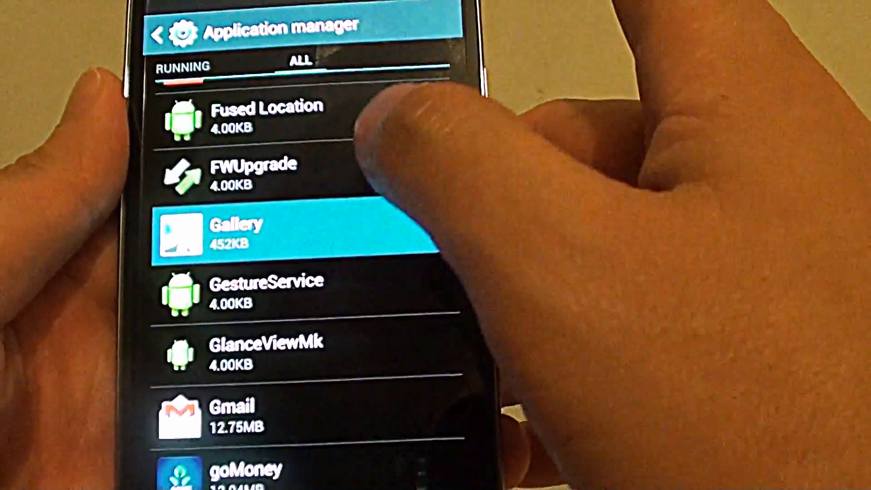
click(244, 233)
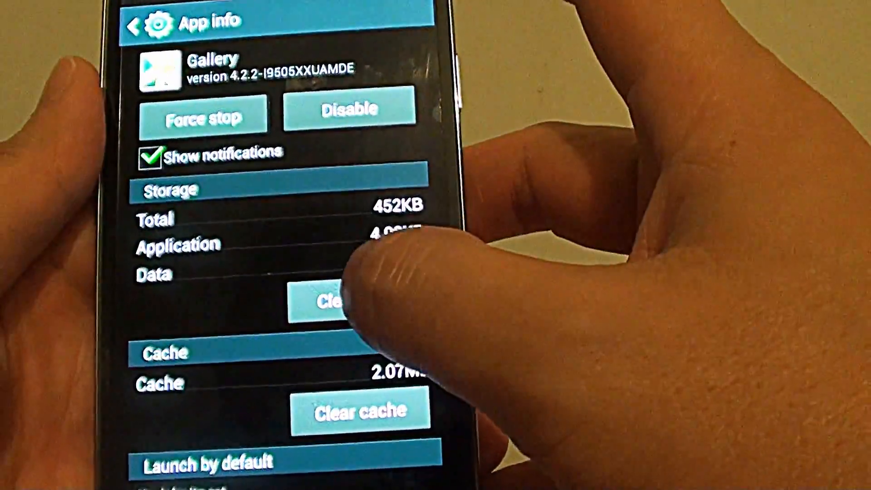
click(333, 305)
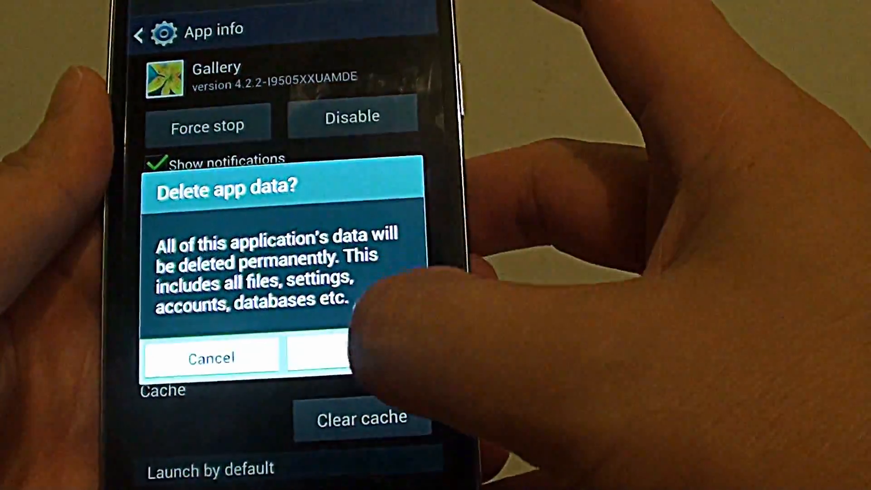
click(344, 357)
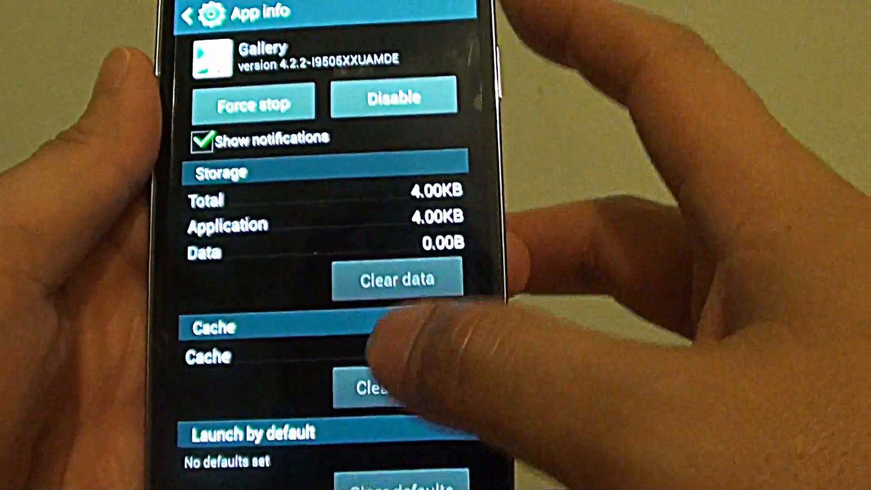
click(378, 386)
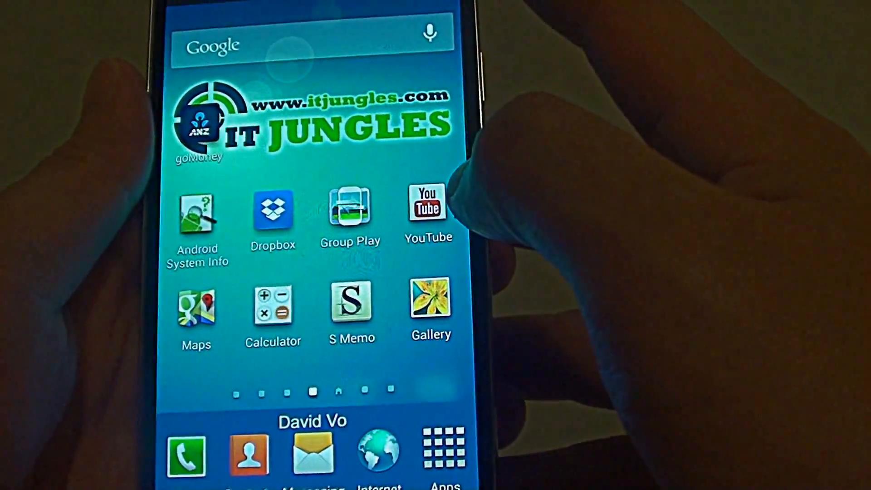
Step: Launch Gallery to view albums: Camera, Screenshots and ANZgoMoney, with no Facebook albums
click(429, 307)
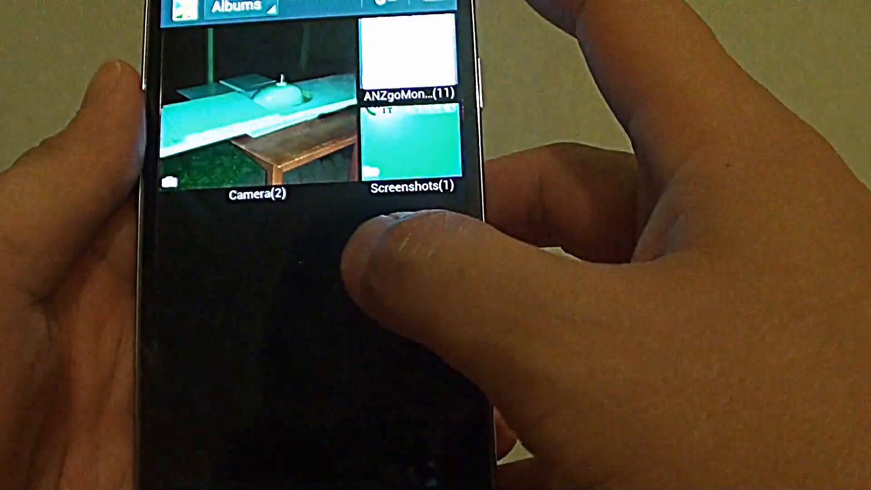